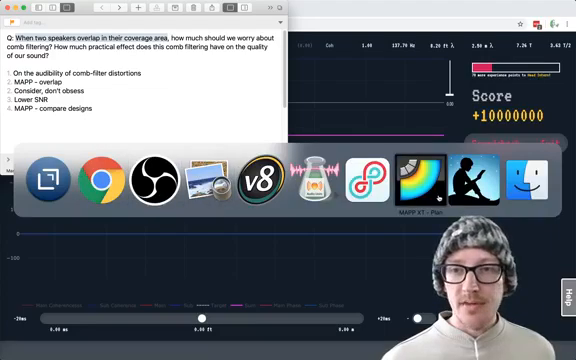
Bring MAPP XT's comb filter project forward, showing two crossing loudspeakers in Sound Field view
{"action": "left_click", "coordinate": [417, 177]}
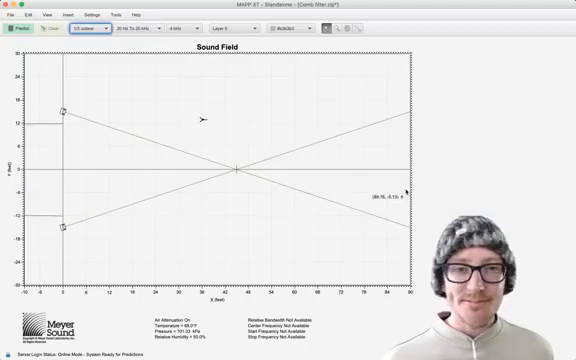
{"action": "mouse_move", "coordinate": [105, 100]}
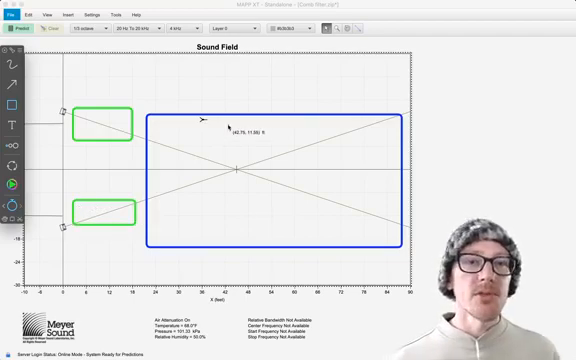
{"action": "mouse_move", "coordinate": [270, 174]}
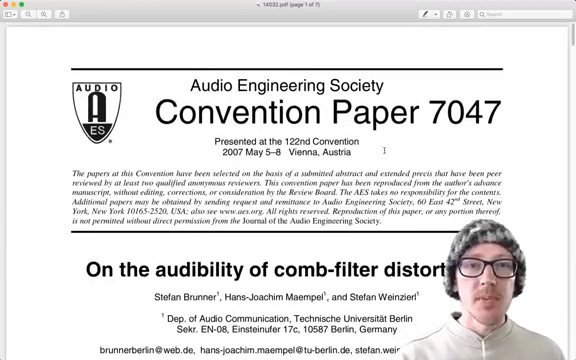
Scroll the comb-filter audibility paper down to the highlighted Results sentences on page 4
{"action": "scroll", "scroll_direction": "down", "scroll_amount": 3}
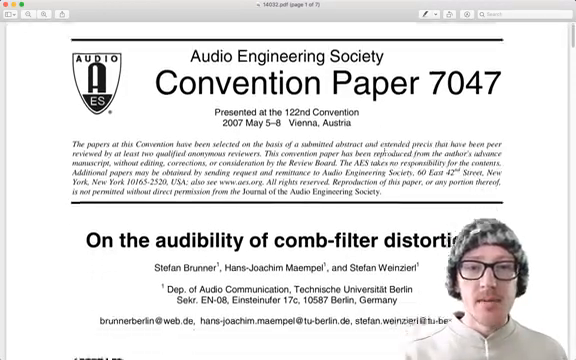
{"action": "scroll", "scroll_direction": "down", "scroll_amount": 3}
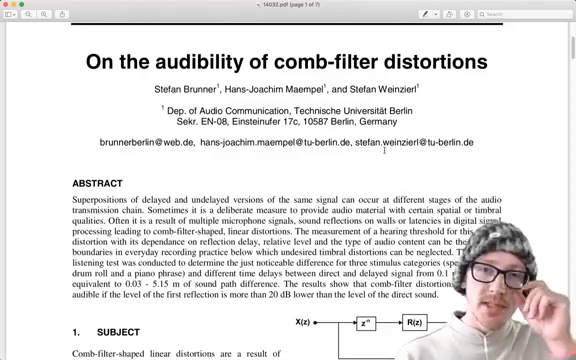
{"action": "scroll", "scroll_direction": "down", "scroll_amount": 3}
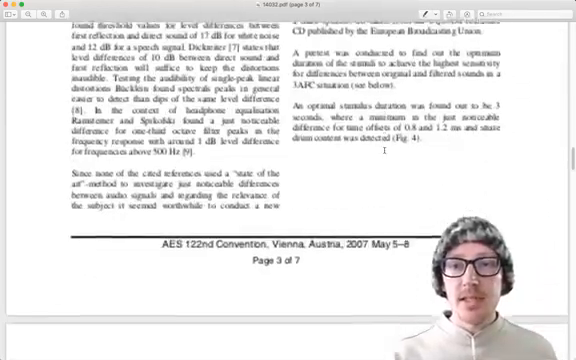
{"action": "scroll", "scroll_direction": "down", "scroll_amount": 3}
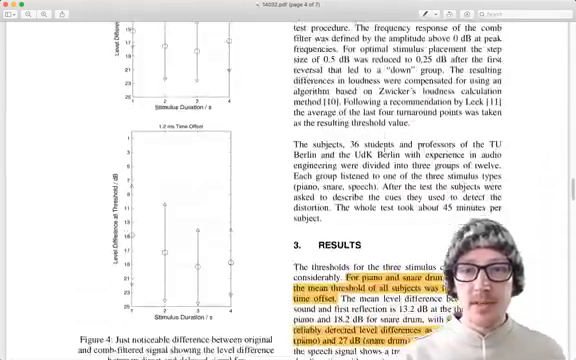
{"action": "scroll", "scroll_direction": "down", "scroll_amount": 3}
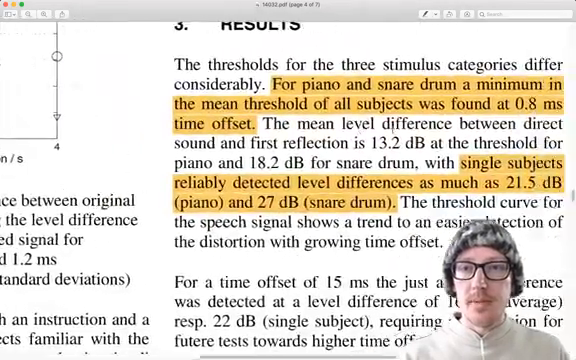
{"action": "scroll", "scroll_direction": "down", "scroll_amount": 3}
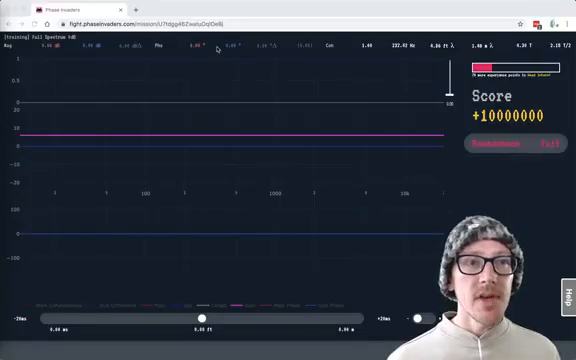
{"action": "mouse_move", "coordinate": [318, 124]}
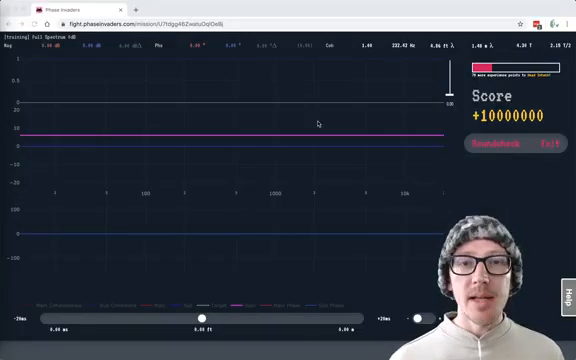
{"action": "mouse_move", "coordinate": [300, 134]}
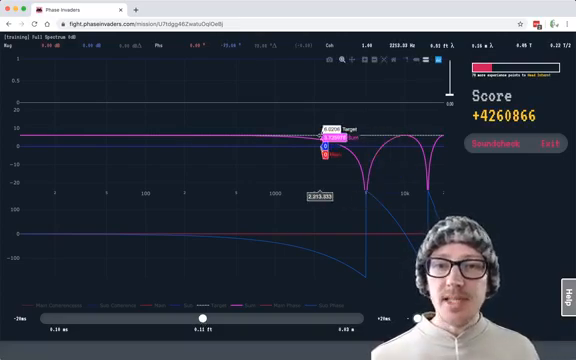
Drag the Phase Invaders delay slider to about 0.10 ms, producing Sum notches near 2 and 10 kHz
{"action": "left_click_drag", "start_coordinate": [325, 145], "coordinate": [405, 135]}
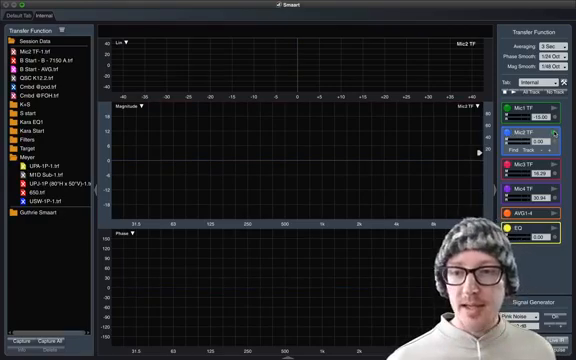
{"action": "mouse_move", "coordinate": [298, 154]}
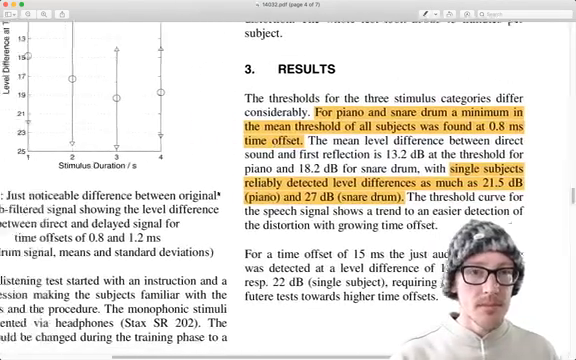
Scroll from page 4 to the highlighted closing advice and References list on page 7
{"action": "scroll", "scroll_direction": "down", "scroll_amount": 3}
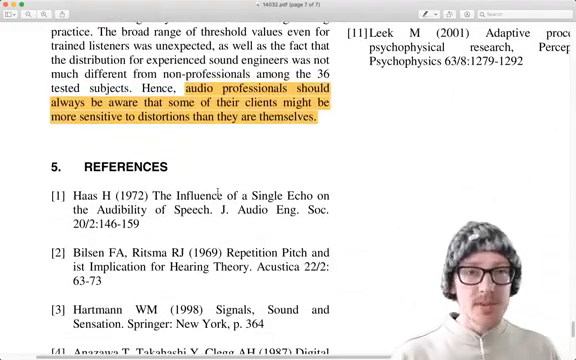
{"action": "scroll", "scroll_direction": "down", "scroll_amount": 3}
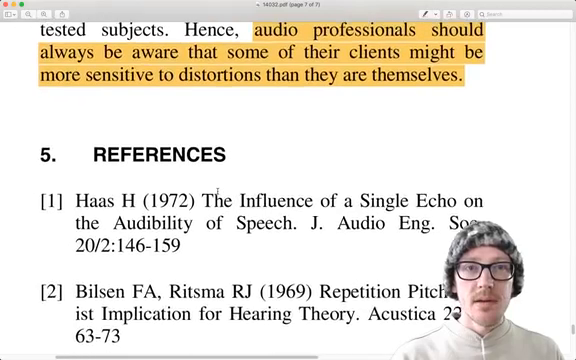
{"action": "scroll", "scroll_direction": "up", "scroll_amount": 3}
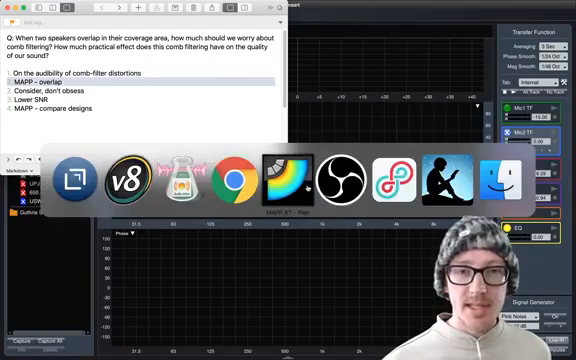
Pick MAPP XT – Plan in the app switcher to show the crossing-speaker sound field
{"action": "left_click", "coordinate": [447, 180]}
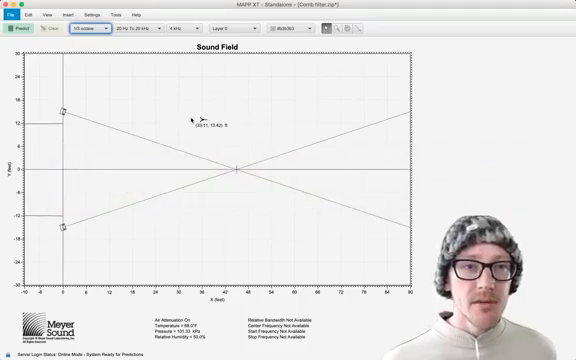
{"action": "left_click", "coordinate": [16, 26]}
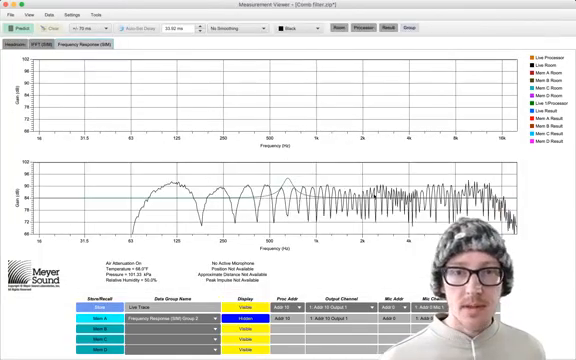
{"action": "mouse_move", "coordinate": [290, 180]}
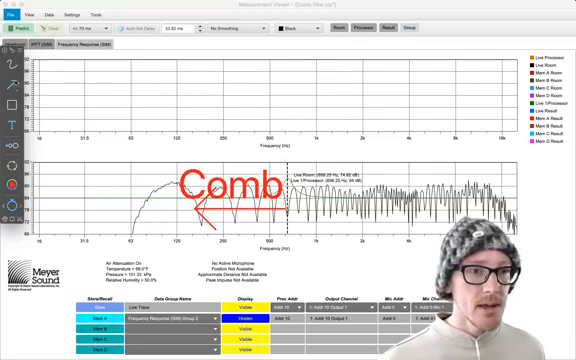
{"action": "left_click", "coordinate": [12, 189]}
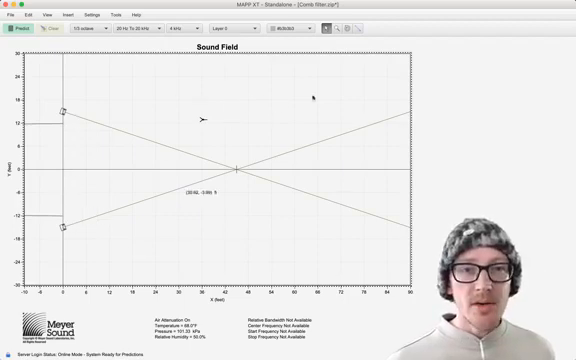
{"action": "mouse_move", "coordinate": [276, 170]}
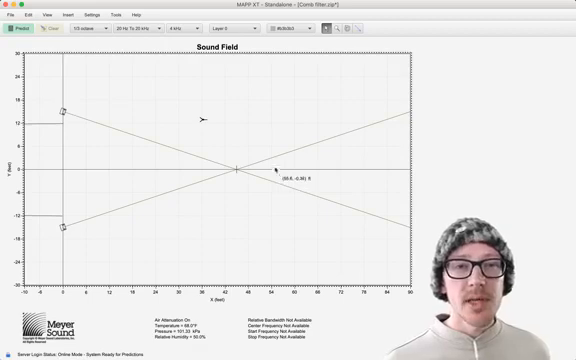
{"action": "mouse_move", "coordinate": [256, 130]}
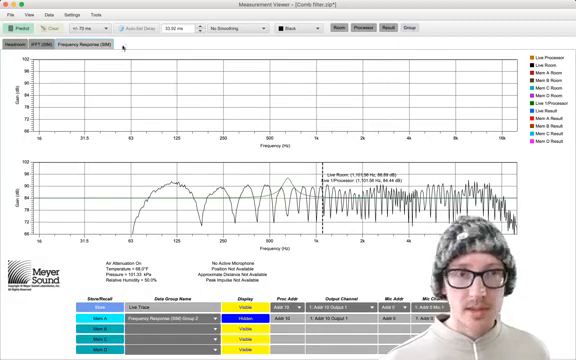
Show the split pair's Frequency Response (SIM) tab in the Measurement Viewer
{"action": "left_click", "coordinate": [20, 24]}
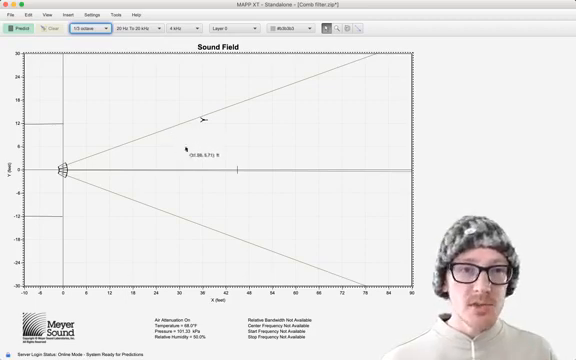
{"action": "mouse_move", "coordinate": [190, 158]}
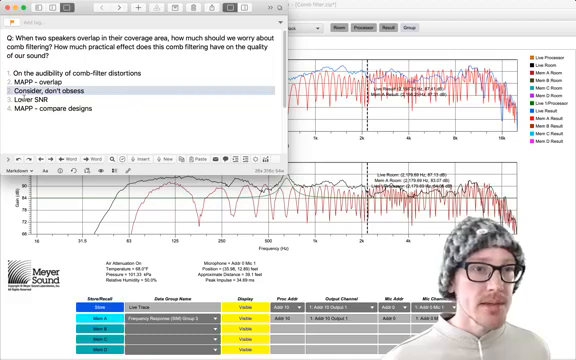
Switch to the Notes window with the comb-filter audibility talking points
{"action": "left_click", "coordinate": [120, 99]}
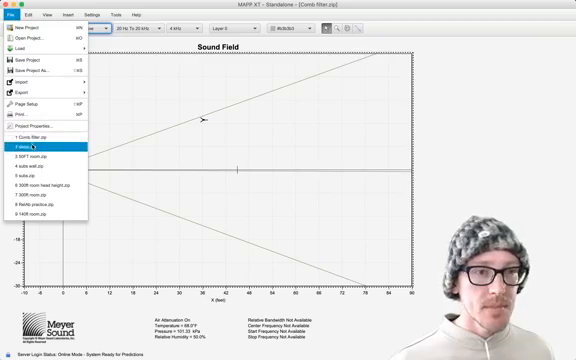
Open delay.zip from MAPP XT's recent projects
{"action": "left_click", "coordinate": [52, 148]}
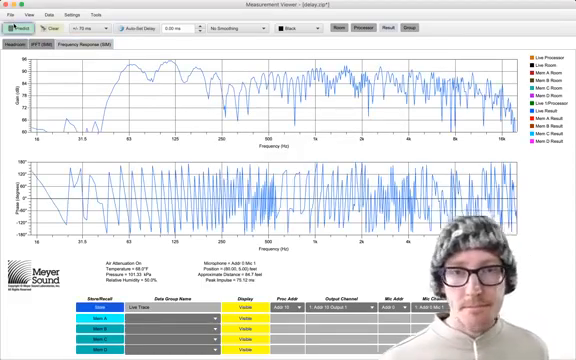
Set the measurement delay to 75.12 ms and run Predict again
{"action": "left_click", "coordinate": [122, 27]}
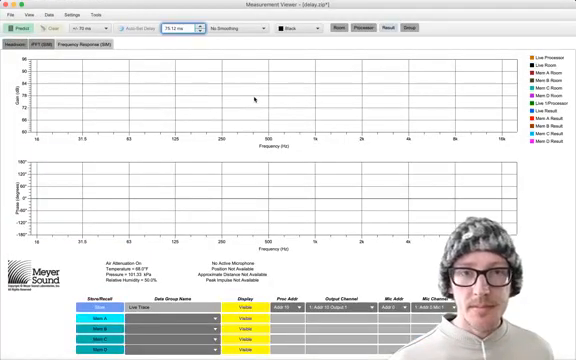
{"action": "left_click", "coordinate": [19, 25]}
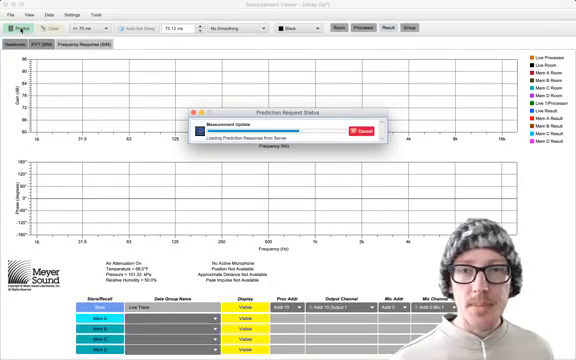